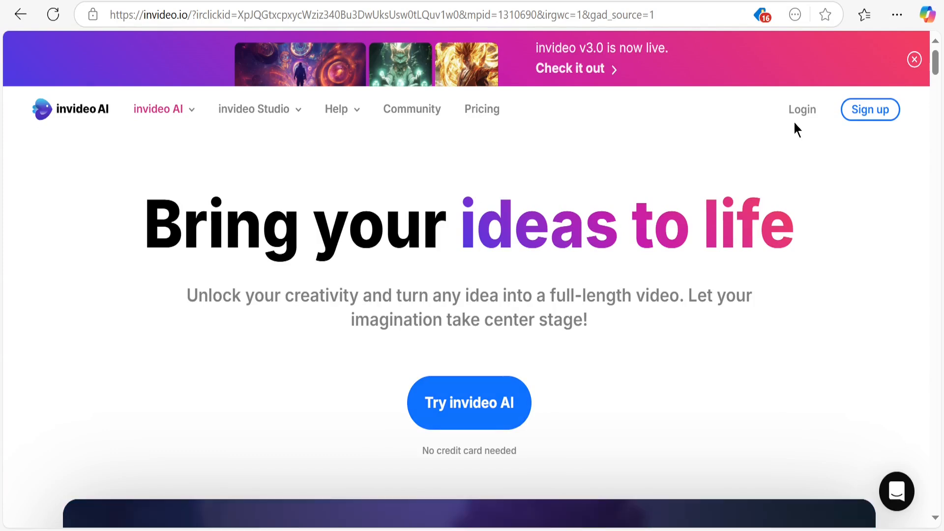
mouse_move(812, 266)
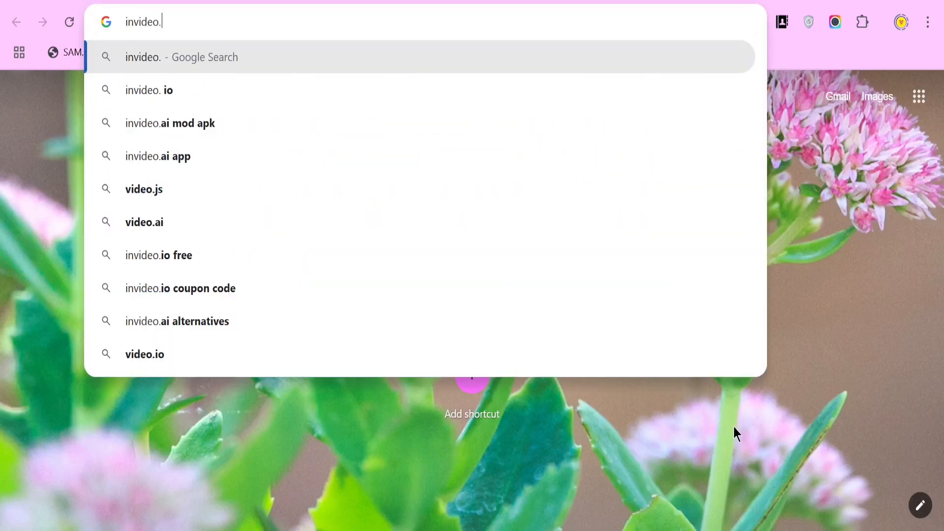
- Reach the invideo AI sign-up page from the invideo.io homepage
left_click(150, 90)
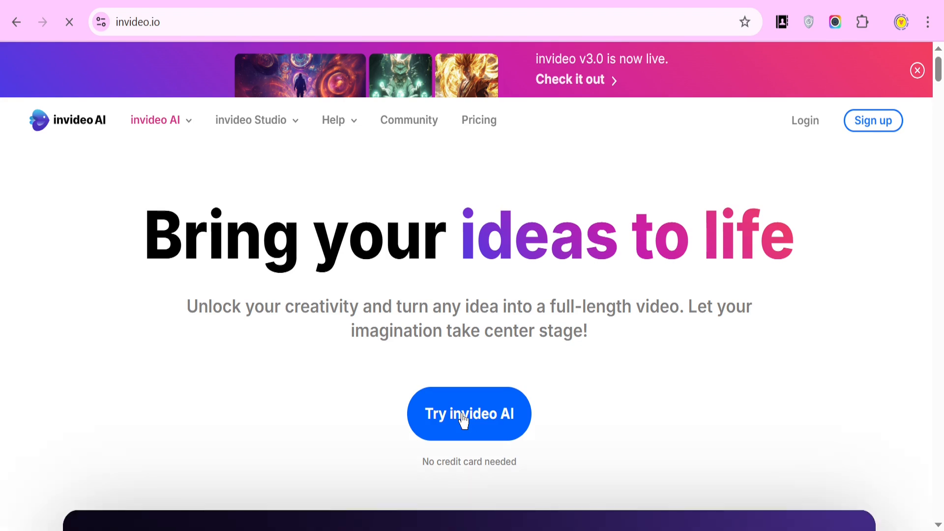
left_click(469, 414)
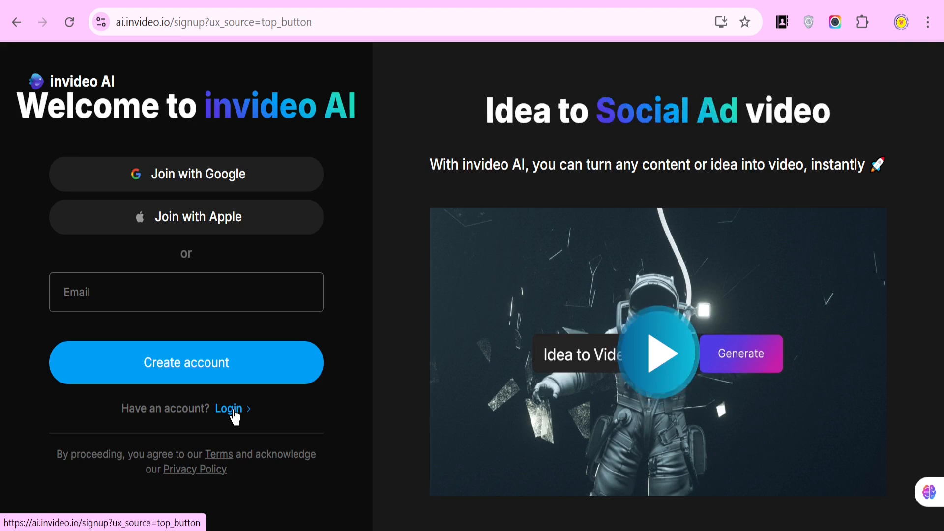
- Log in and enter the prompt 'Create a 1-minute YouTube video on the benefits of drinking green tea.'
left_click(228, 408)
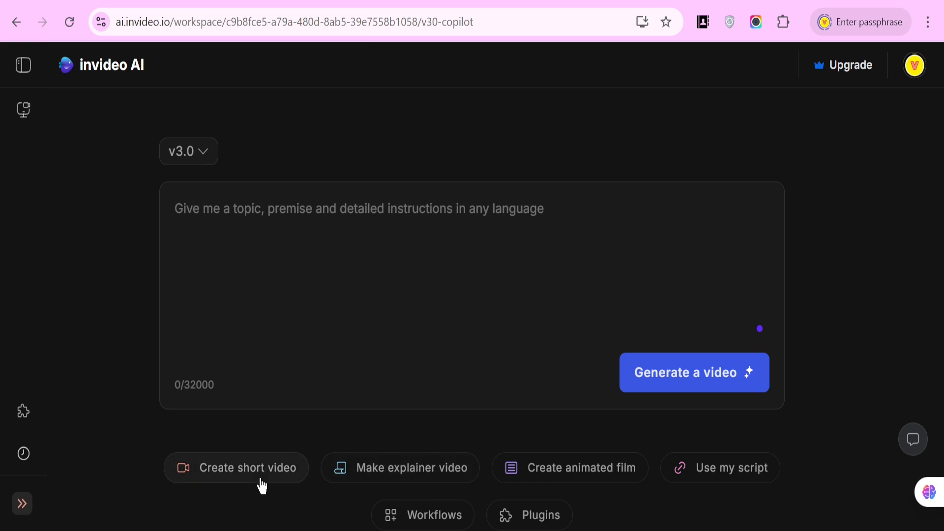
mouse_move(592, 476)
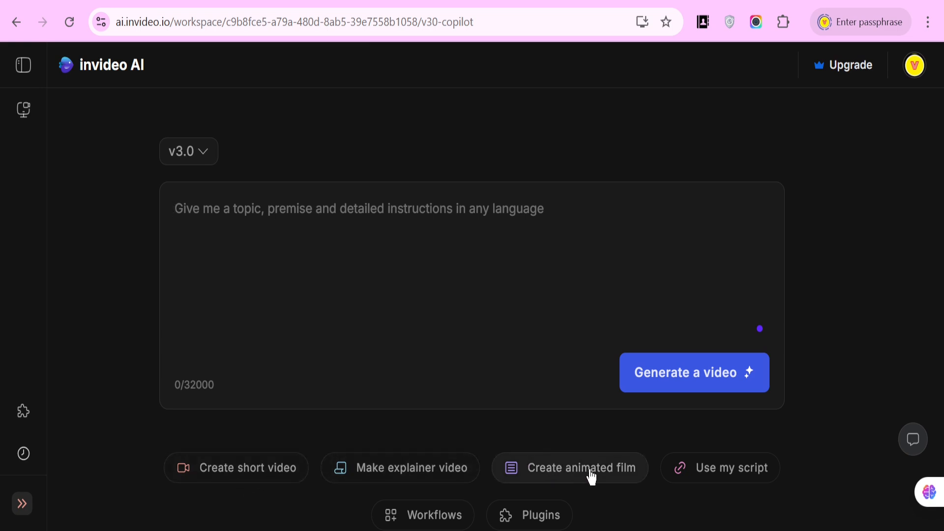
mouse_move(493, 516)
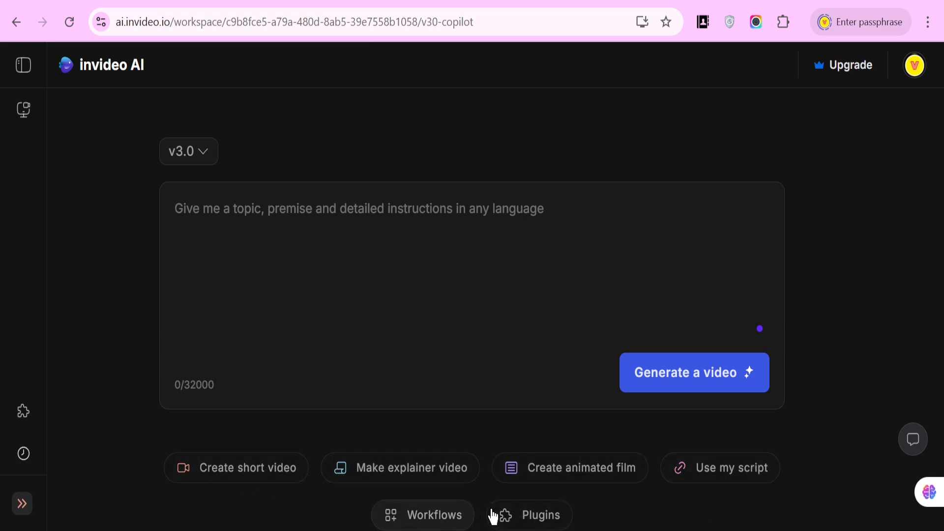
type("Create a 1-minute YouTube video on the benefits of drinking green tea.")
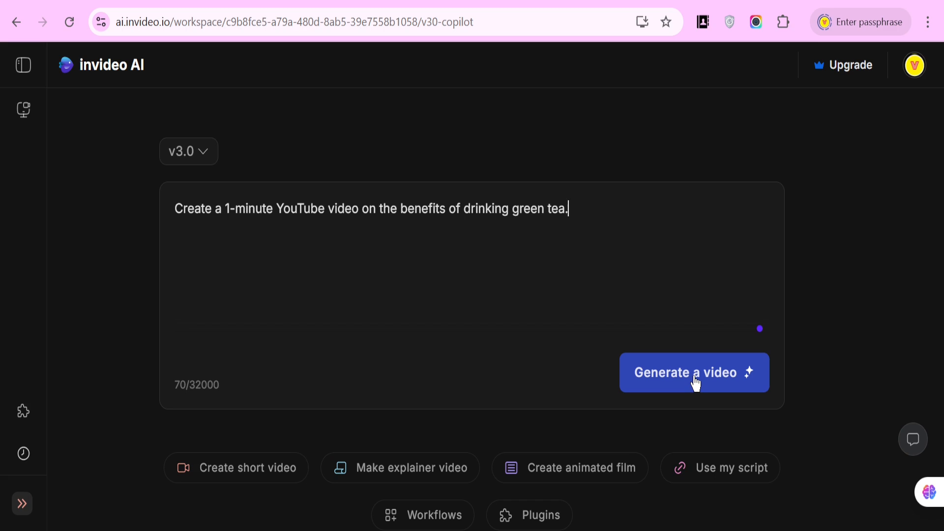
- Generate the 1:12 'Sip Your Way to Health: Green Tea Benefits!' video and preview it in the player
left_click(693, 372)
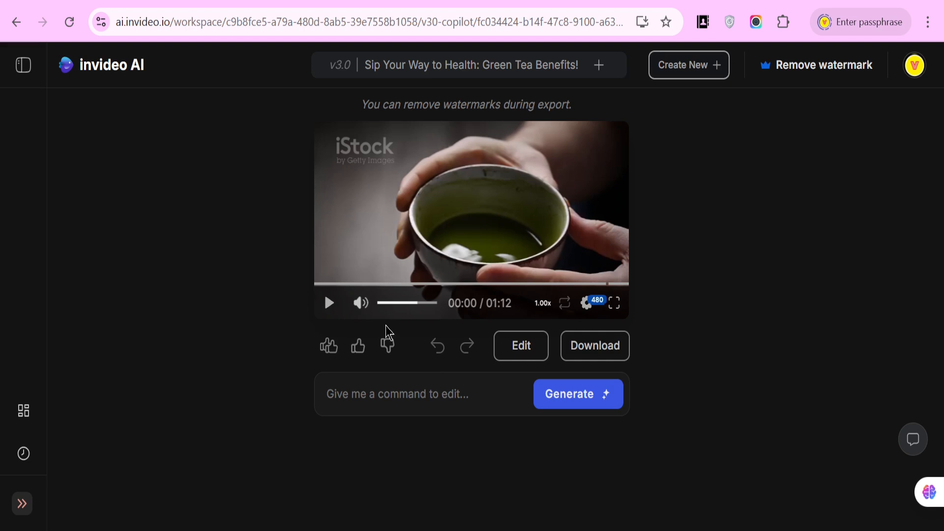
left_click(329, 303)
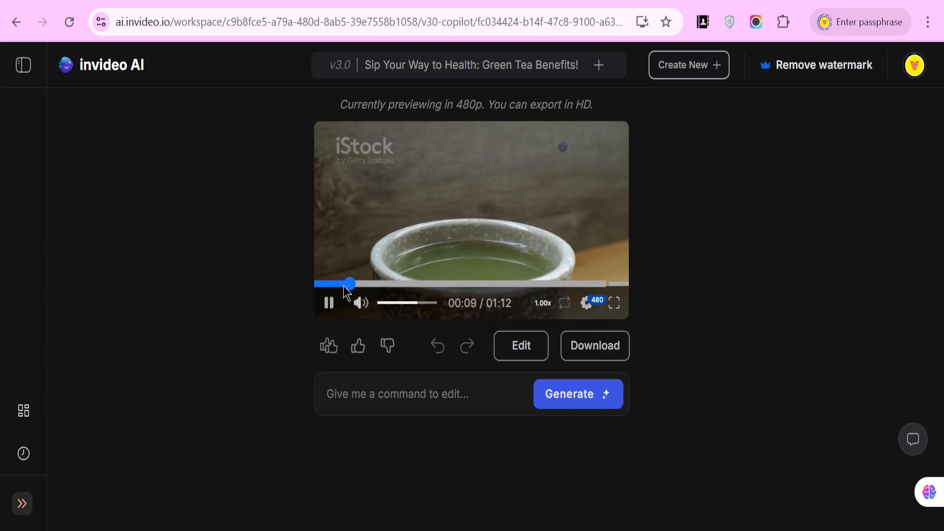
left_click(329, 303)
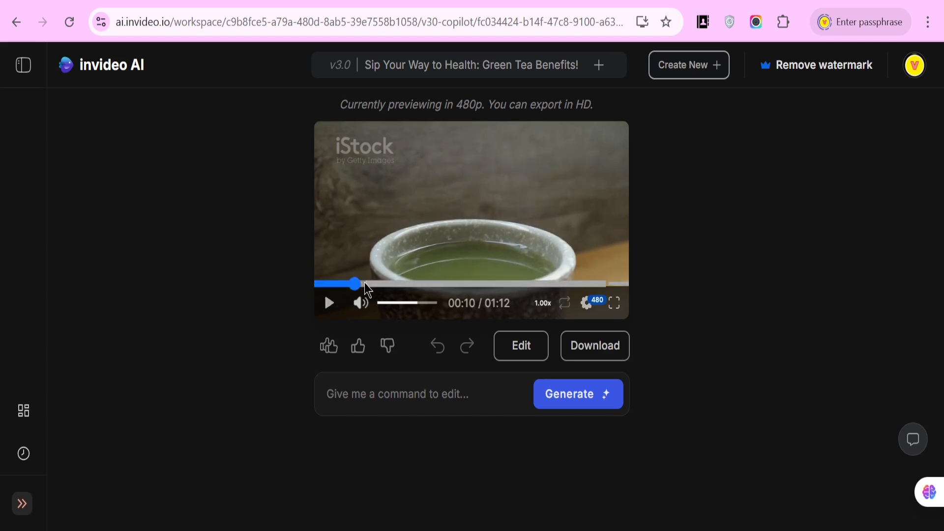
left_click(329, 303)
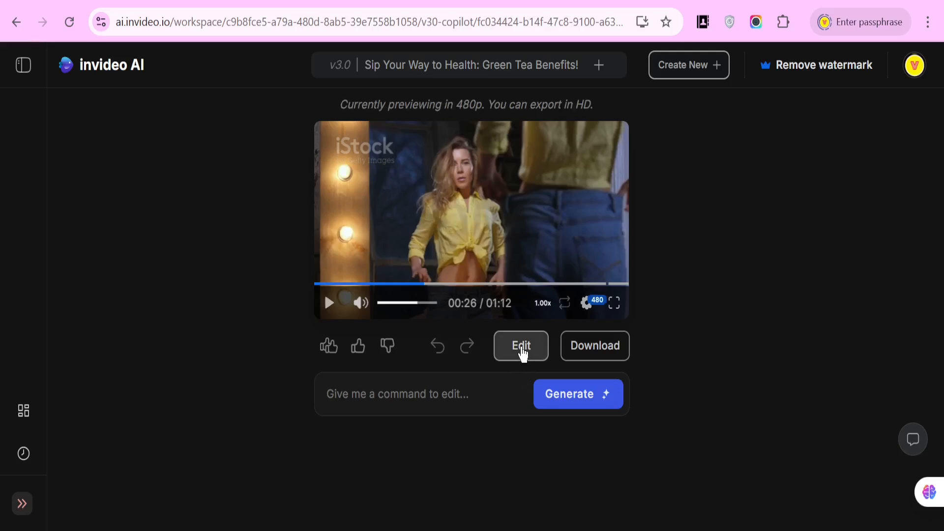
left_click(520, 345)
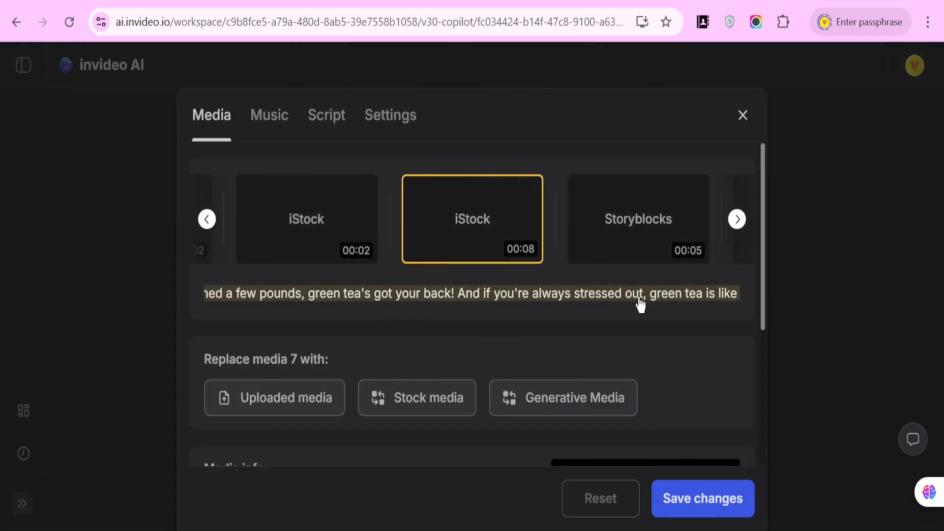
left_click(269, 115)
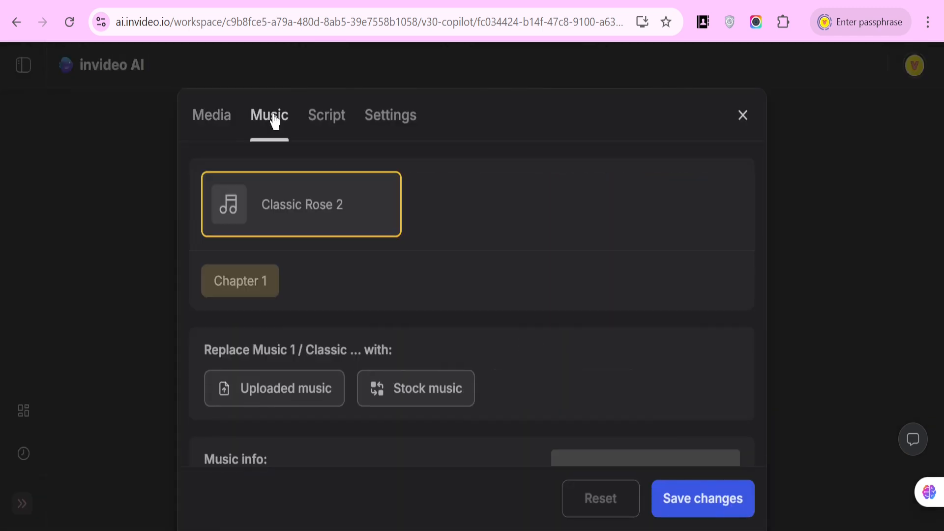
left_click(327, 115)
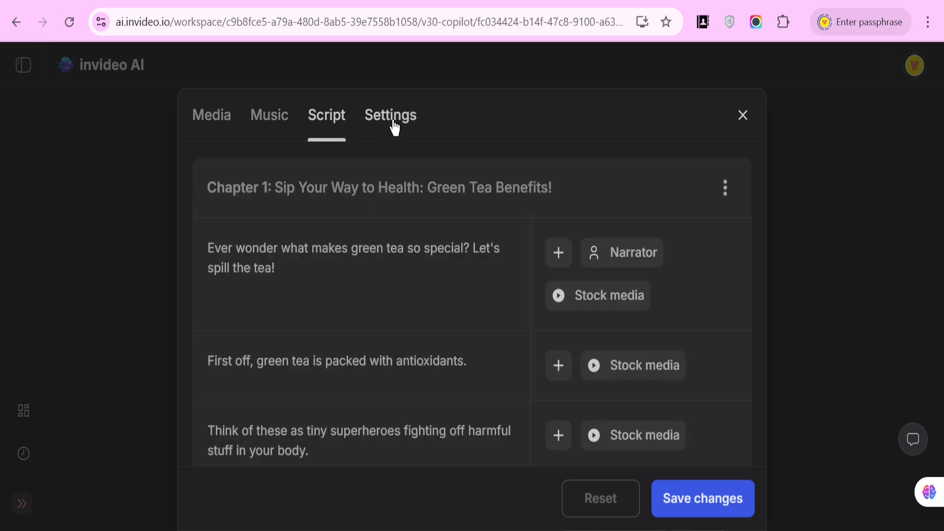
left_click(391, 115)
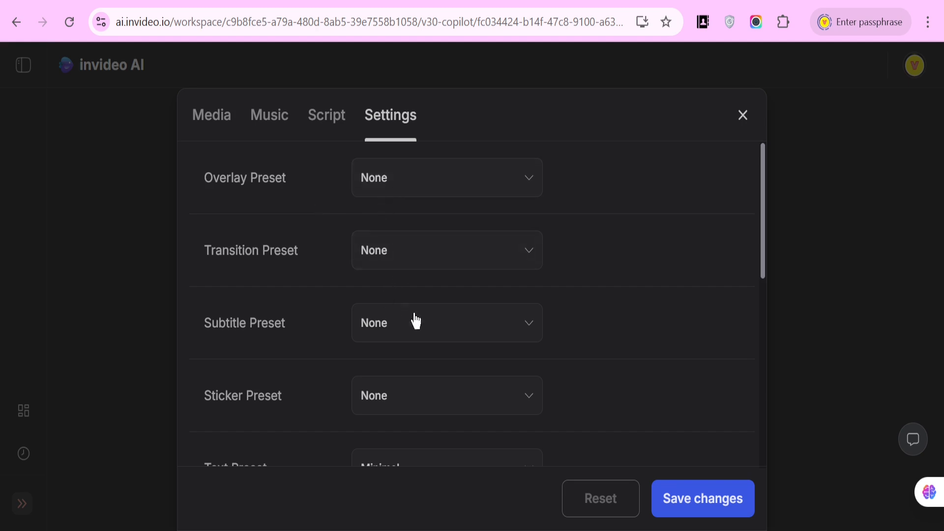
left_click(212, 116)
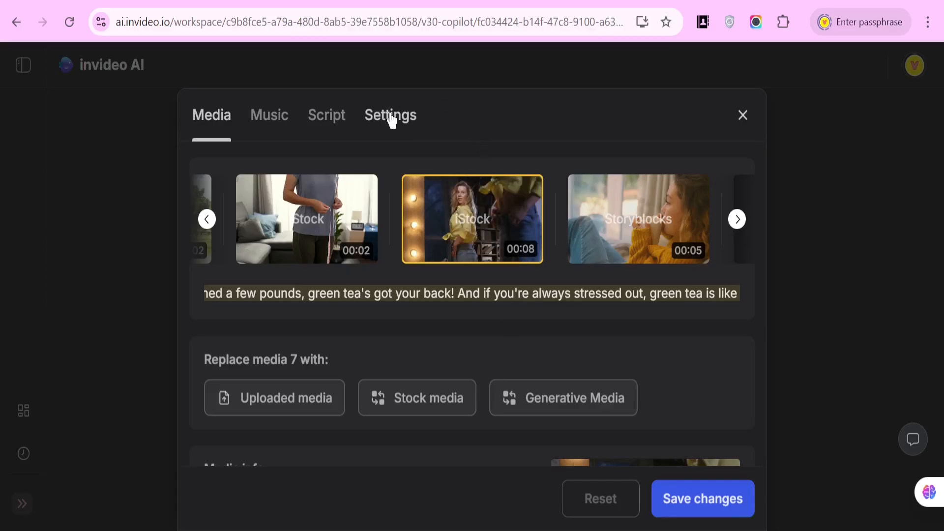
left_click(327, 115)
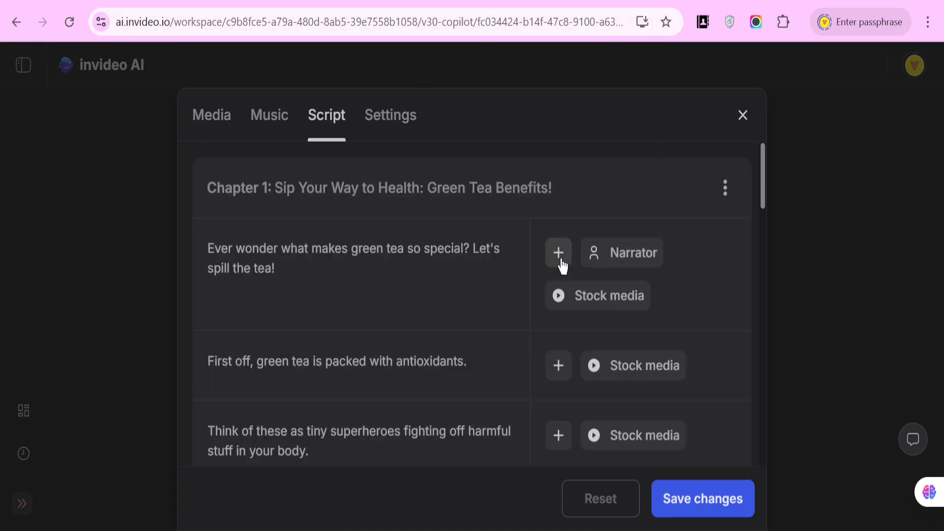
left_click(557, 253)
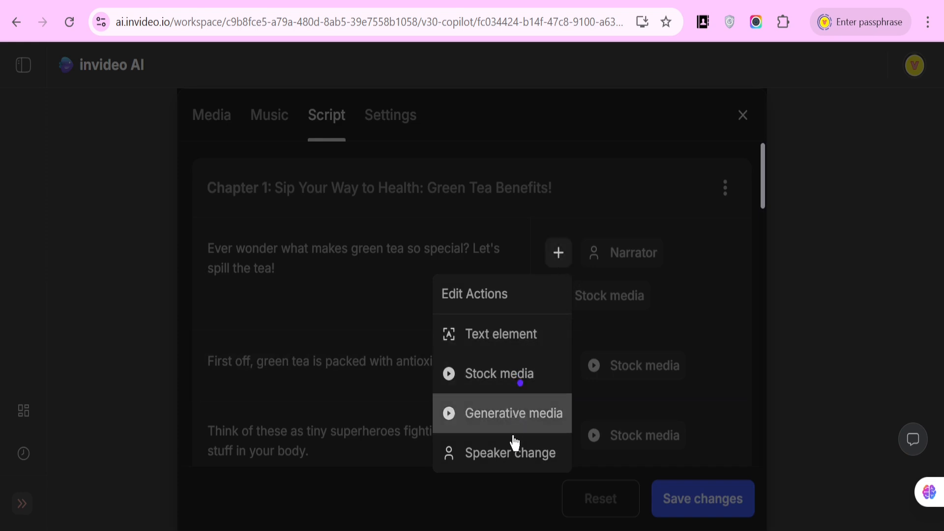
mouse_move(494, 457)
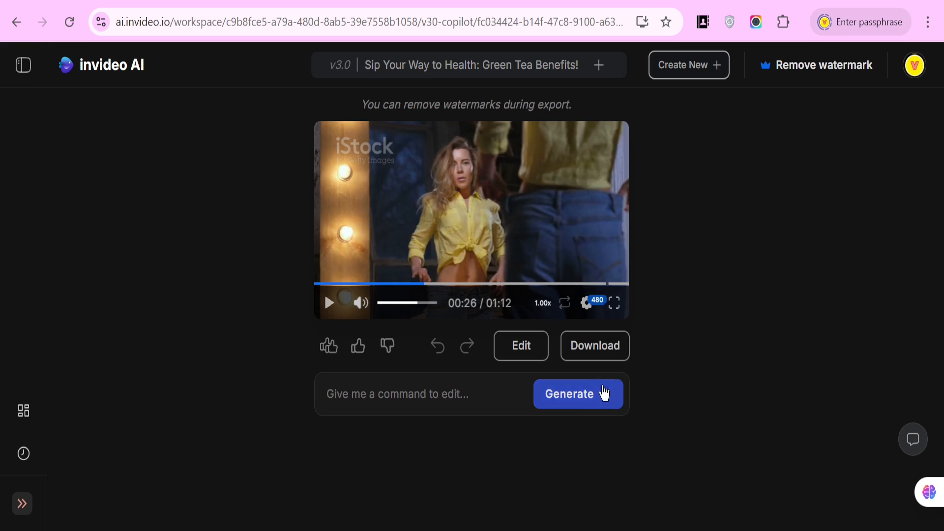
- Export the video at 1080p with stock watermarks and normal branding
left_click(594, 345)
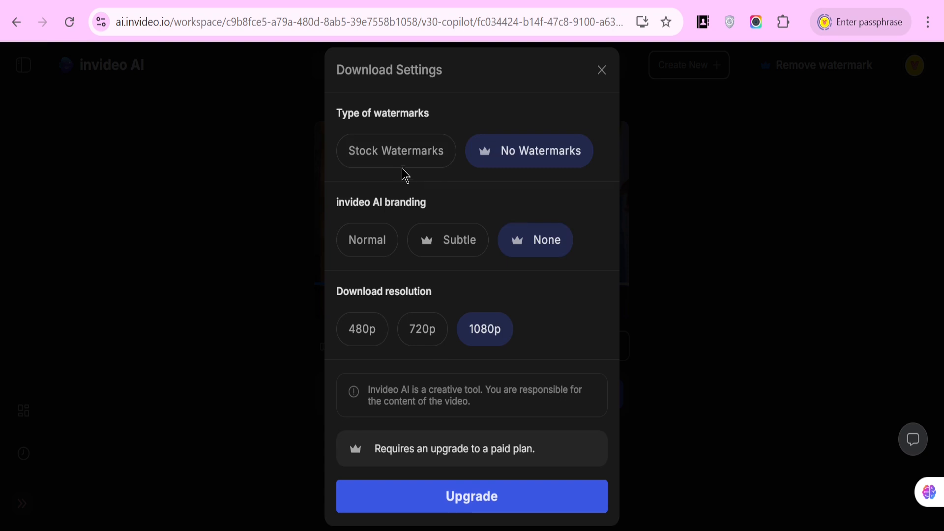
left_click(396, 150)
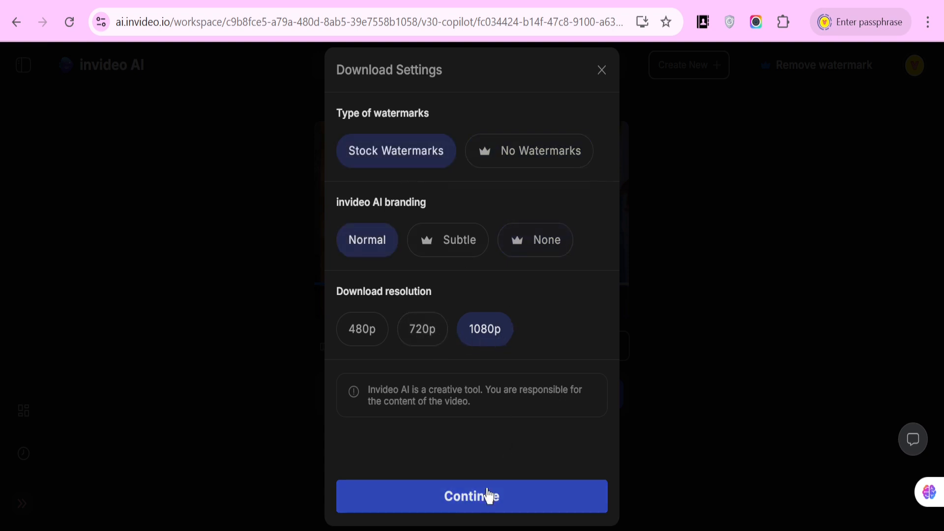
left_click(471, 495)
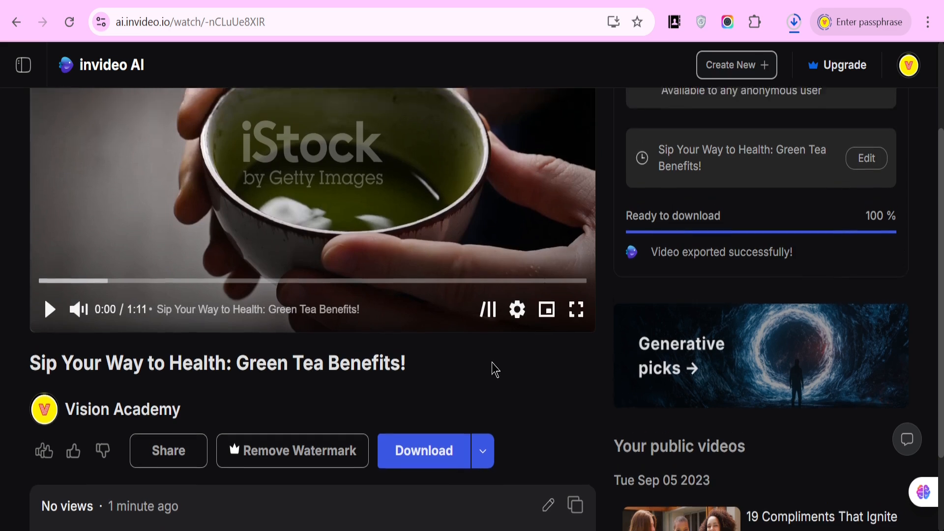
scroll("up", 3)
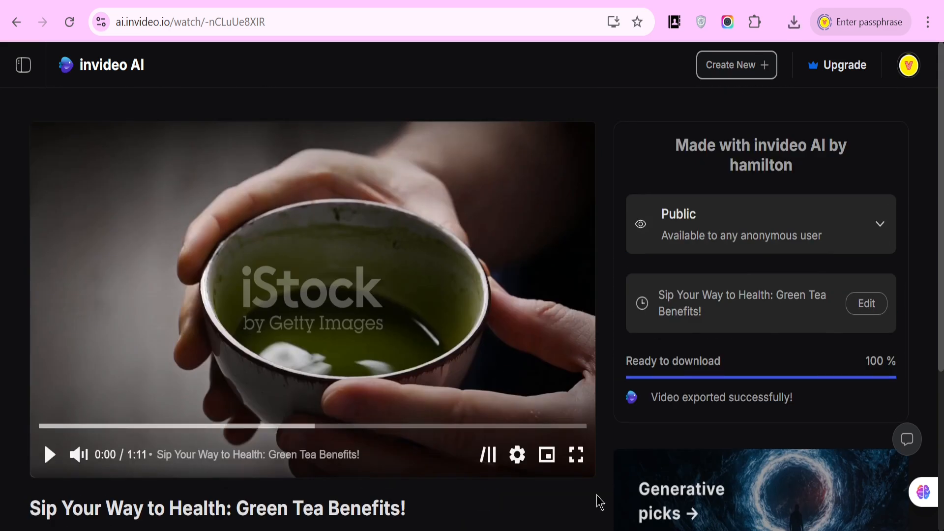
mouse_move(581, 497)
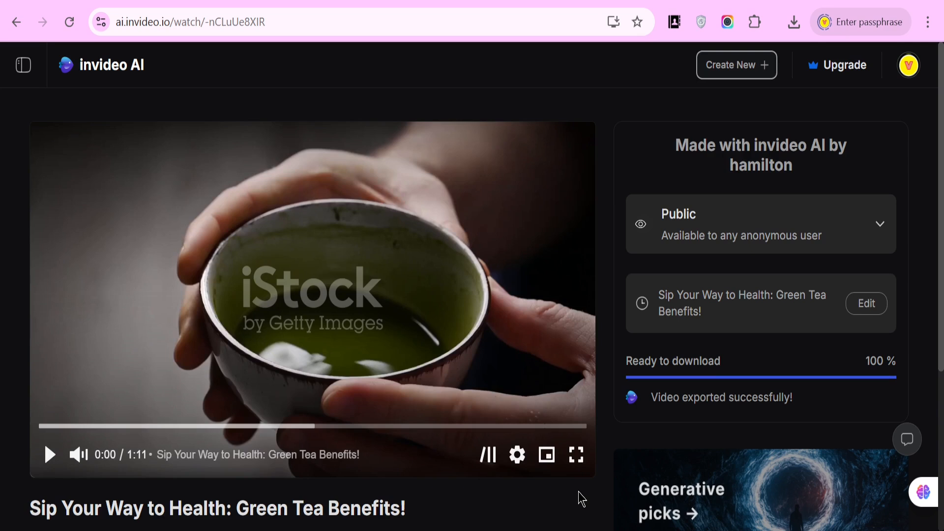
scroll("down", 3)
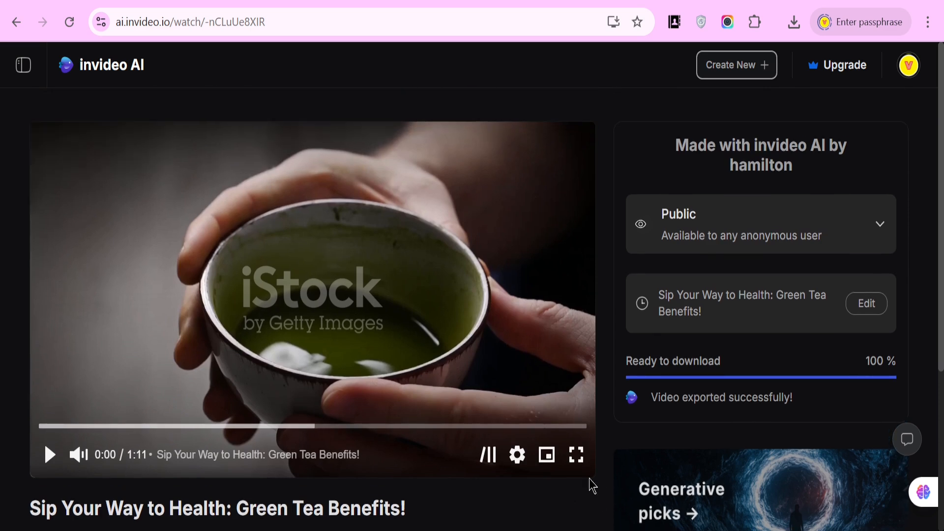
mouse_move(604, 286)
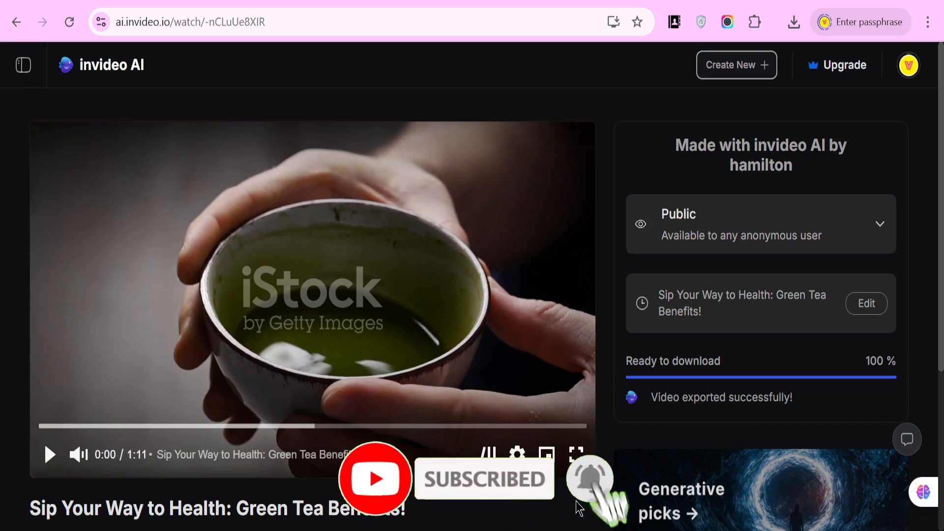
mouse_move(606, 432)
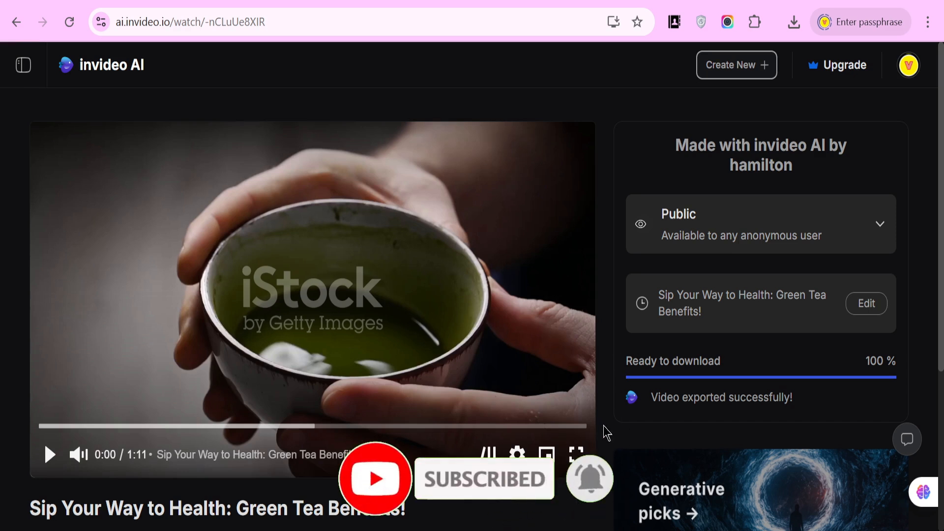